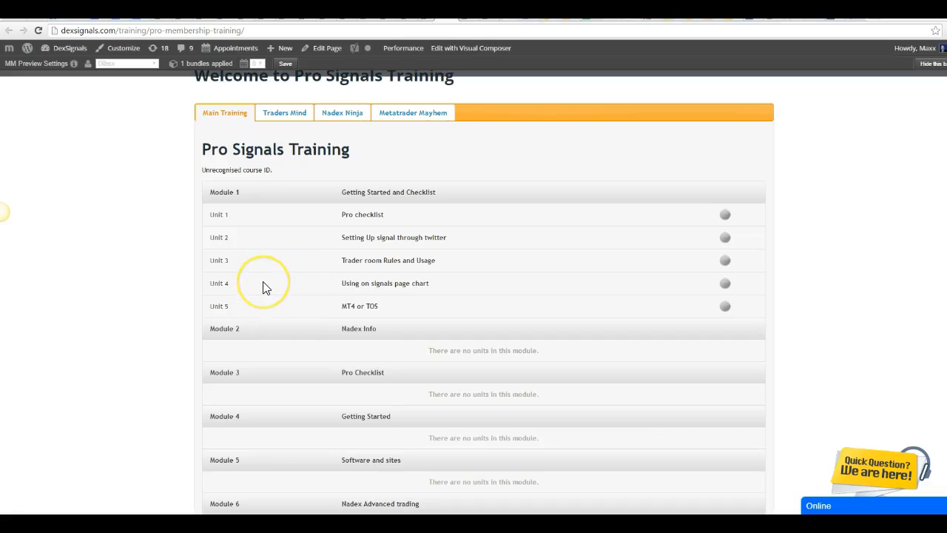
{"action": "mouse_move", "coordinate": [266, 287]}
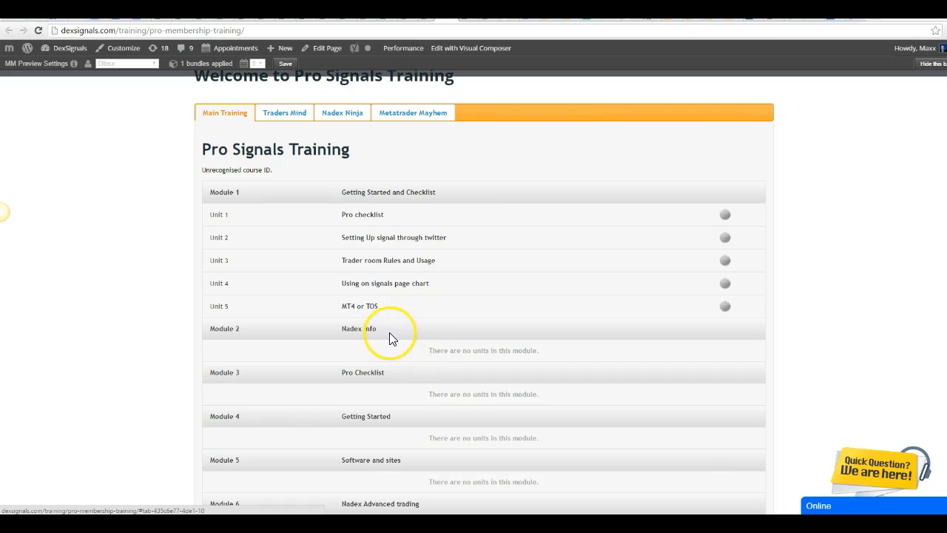
Open the Nadex Ninja course and browse Module 1's three units and Module 2's eight
{"action": "scroll", "scroll_direction": "up", "scroll_amount": 3}
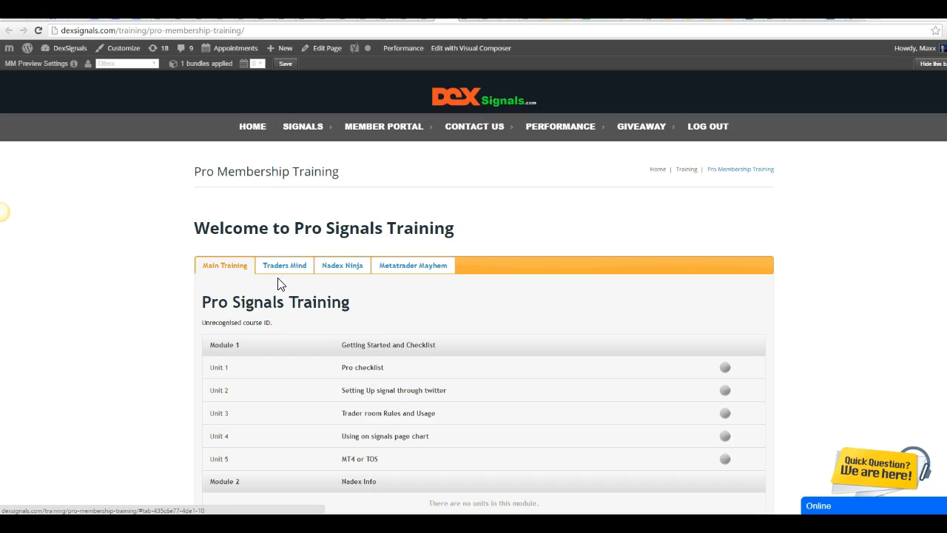
{"action": "left_click", "coordinate": [341, 265]}
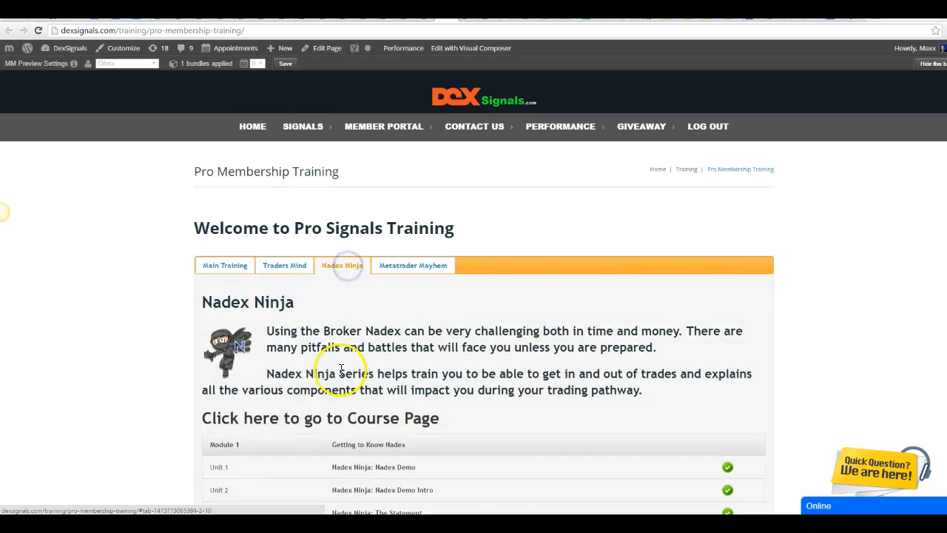
{"action": "scroll", "scroll_direction": "down", "scroll_amount": 3}
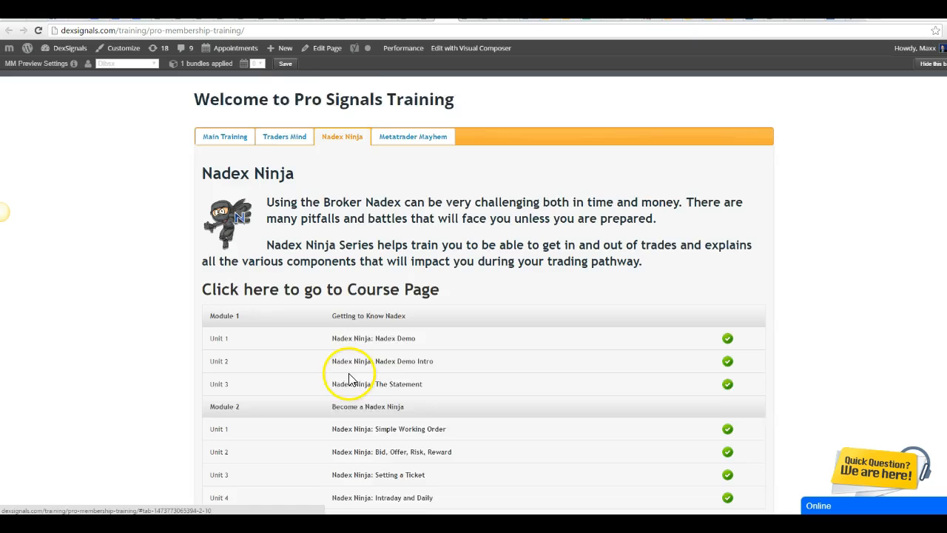
{"action": "scroll", "scroll_direction": "down", "scroll_amount": 3}
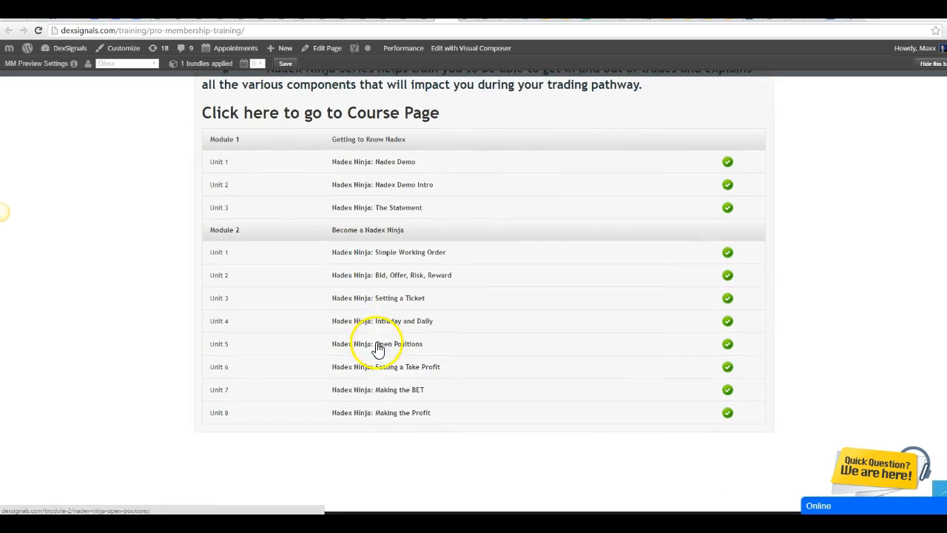
{"action": "scroll", "scroll_direction": "up", "scroll_amount": 3}
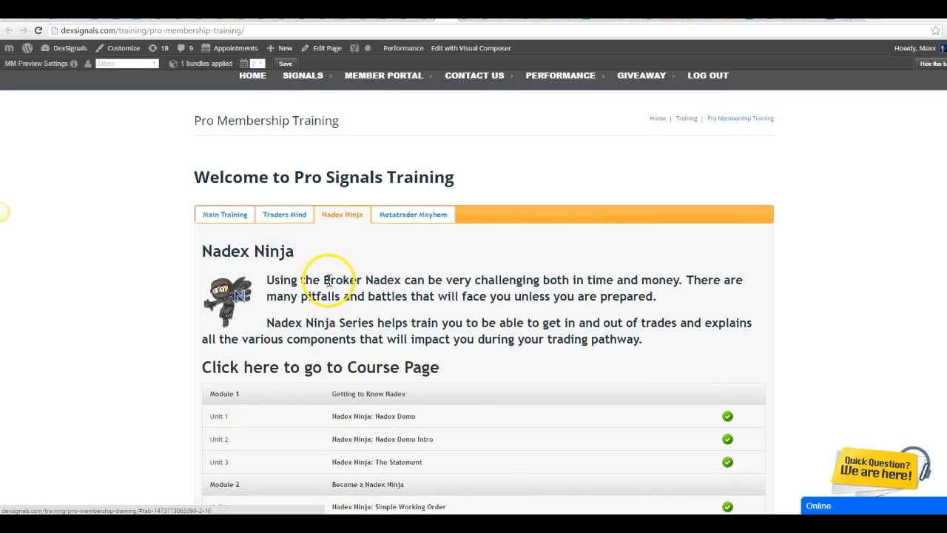
{"action": "mouse_move", "coordinate": [302, 265]}
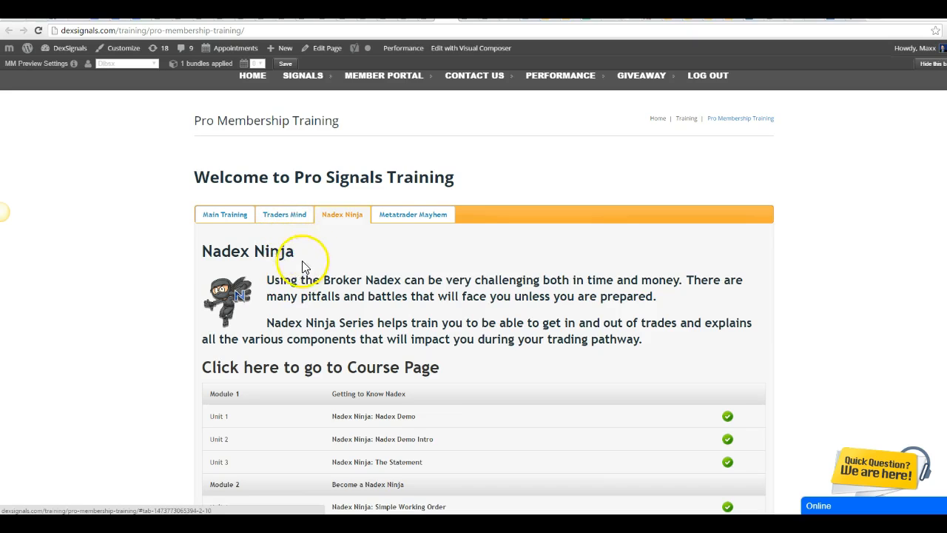
{"action": "mouse_move", "coordinate": [264, 314]}
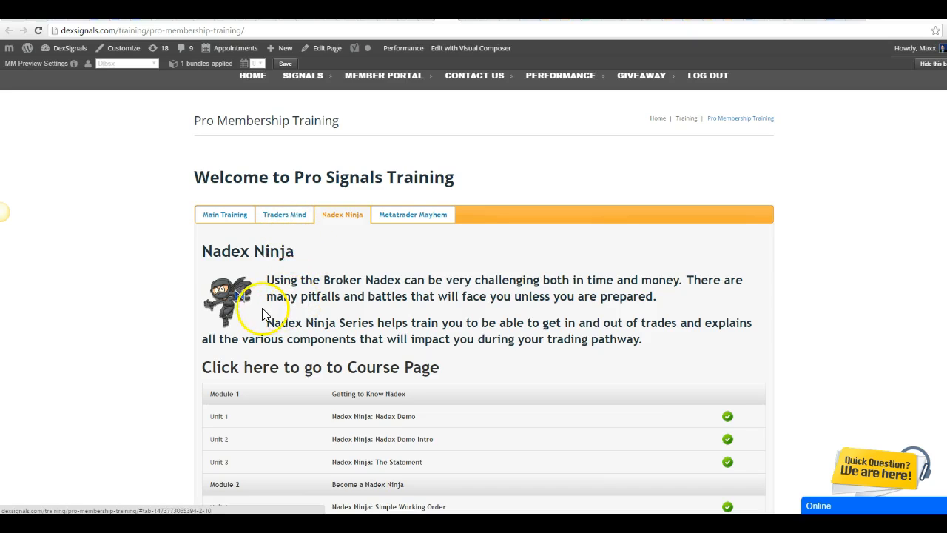
{"action": "mouse_move", "coordinate": [435, 324]}
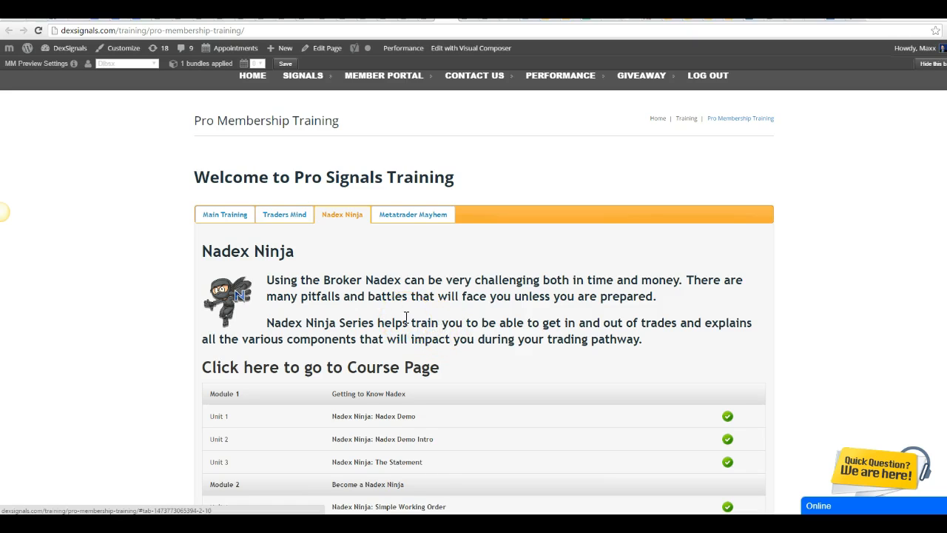
Return to the Main Training course to view Module 1's five units
{"action": "left_click", "coordinate": [225, 214]}
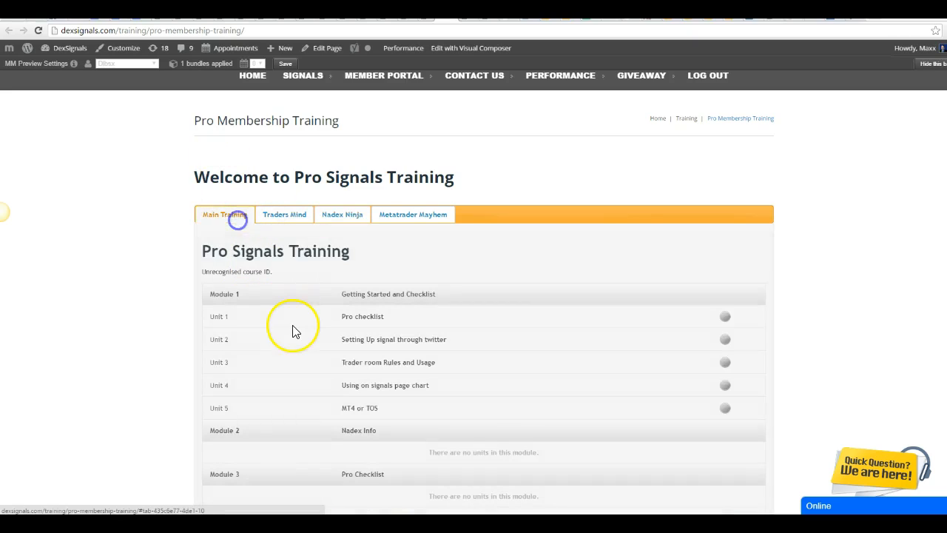
{"action": "scroll", "scroll_direction": "up", "scroll_amount": 3}
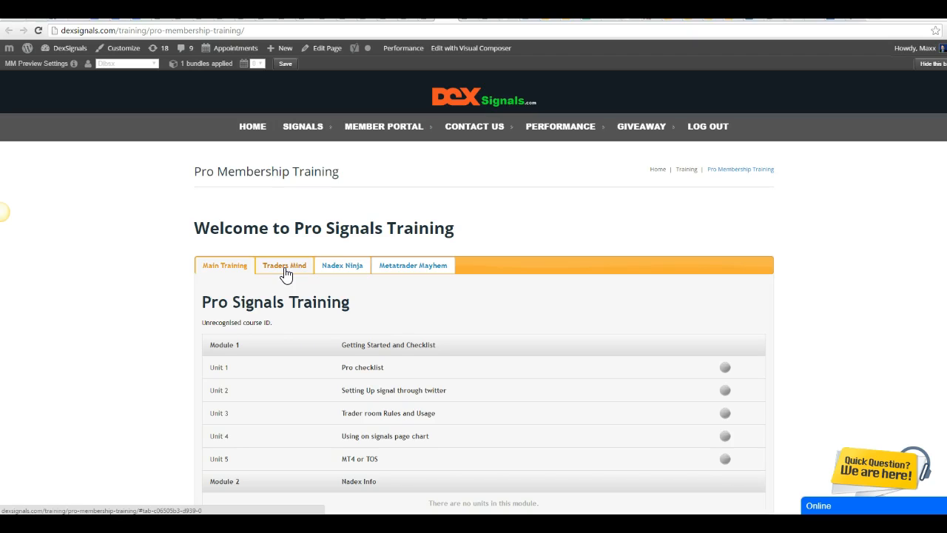
Open The Trader's Mind course and browse its introduction and module units
{"action": "left_click", "coordinate": [284, 265]}
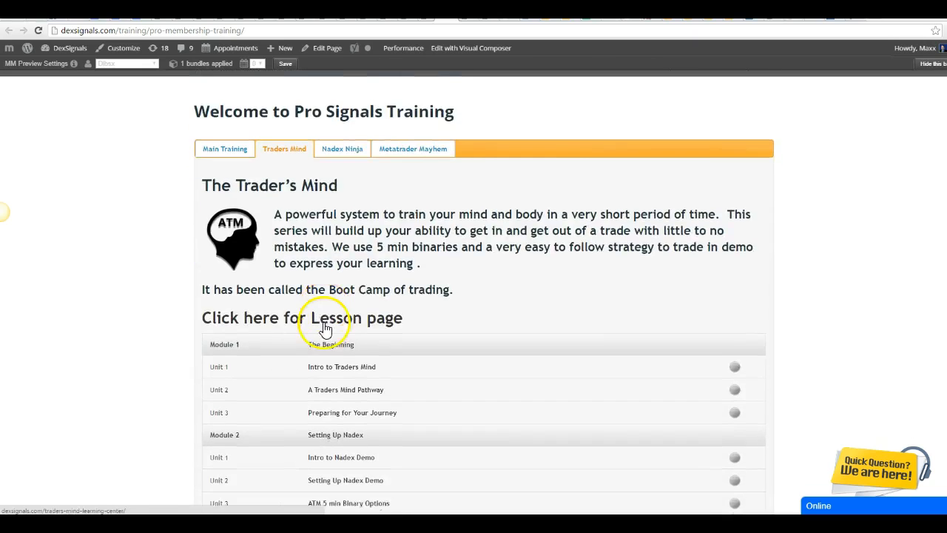
{"action": "scroll", "scroll_direction": "up", "scroll_amount": 3}
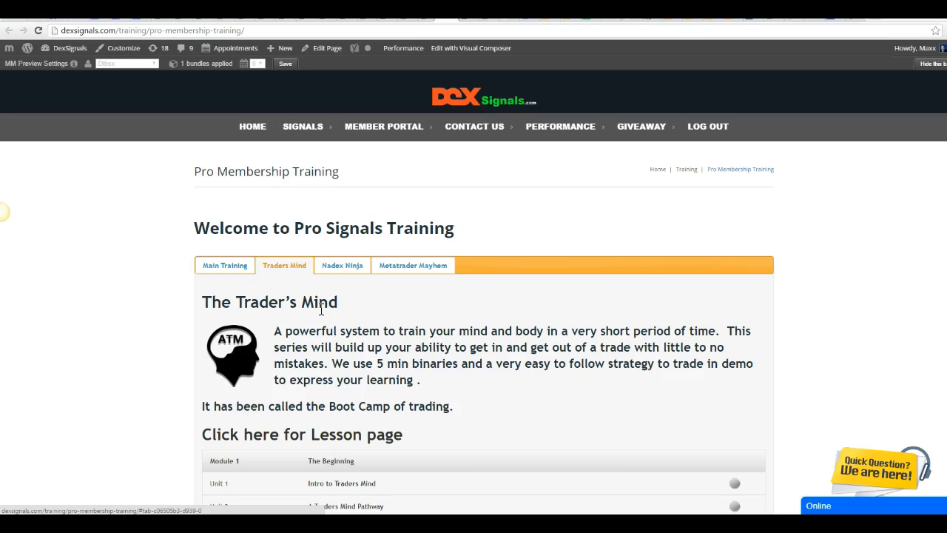
{"action": "scroll", "scroll_direction": "down", "scroll_amount": 3}
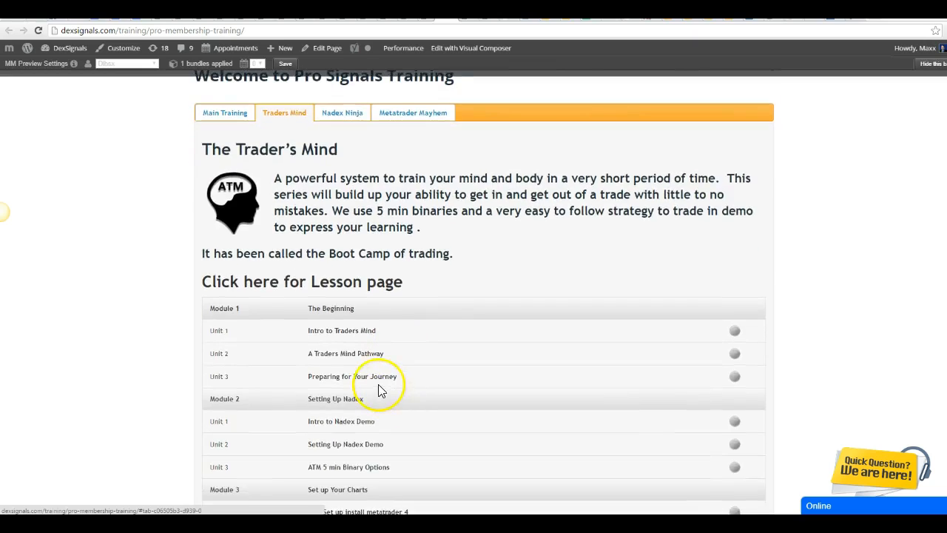